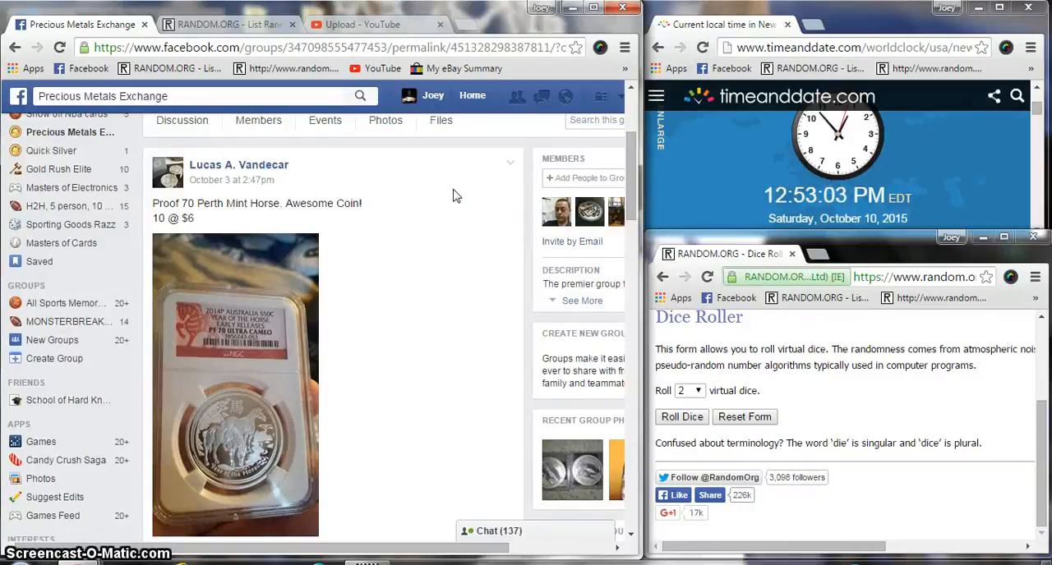
# Paste the ten participant names as plain text into the List Randomizer and roll two dice
pyautogui.scroll(-3)
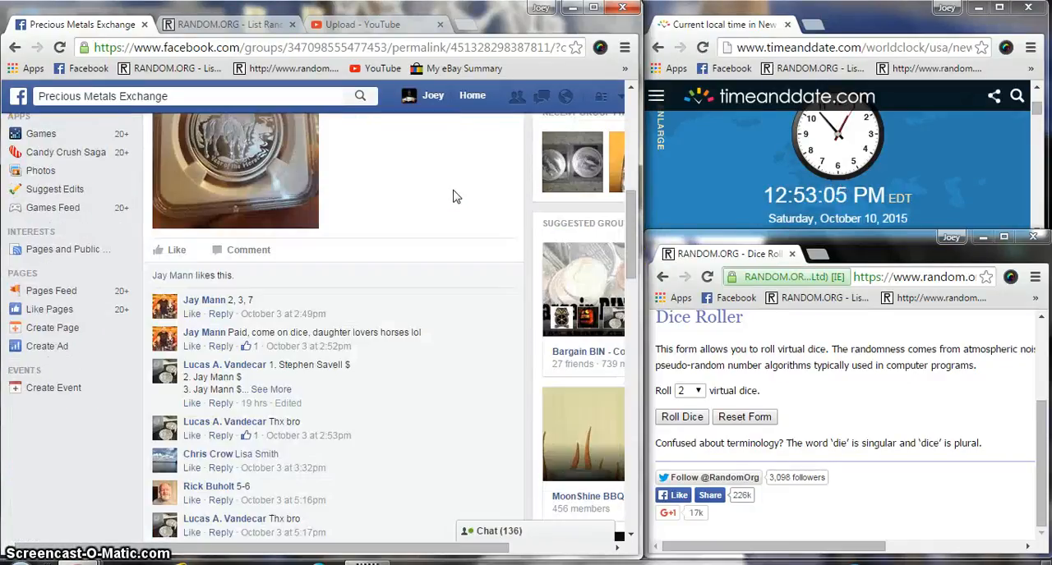
pyautogui.scroll(-3)
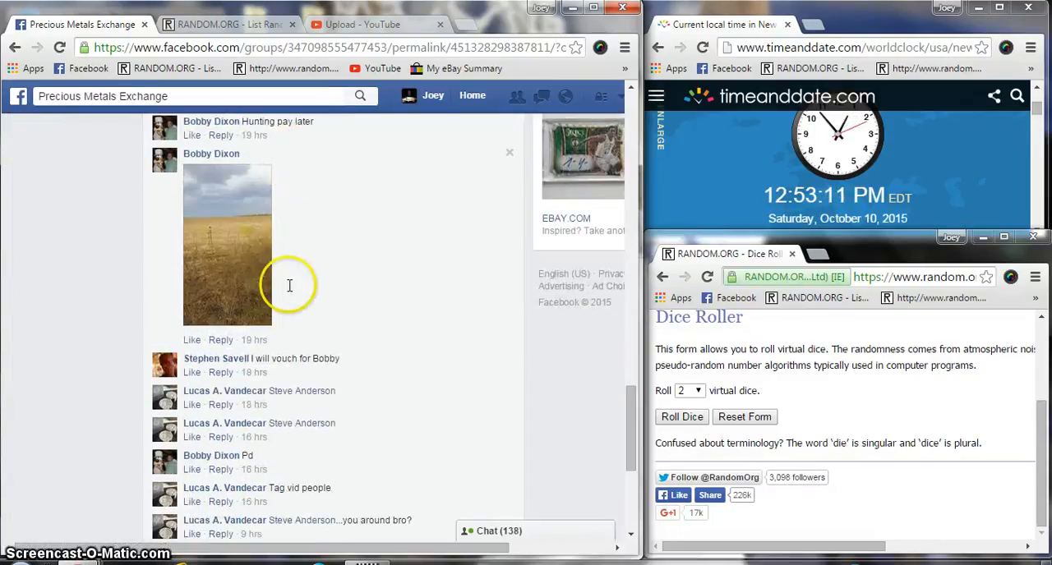
pyautogui.scroll(-3)
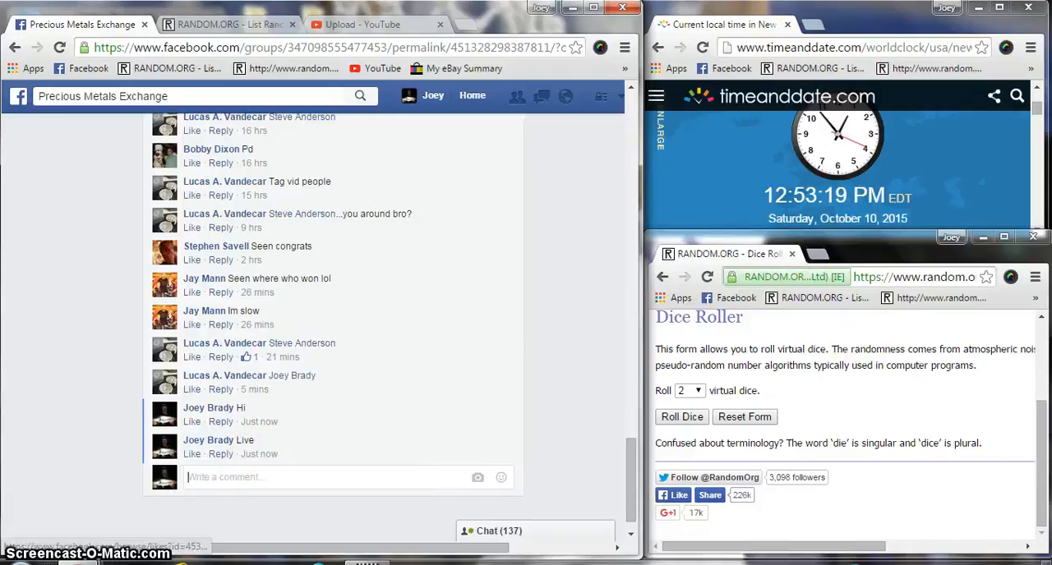
pyautogui.rightClick(20, 386)
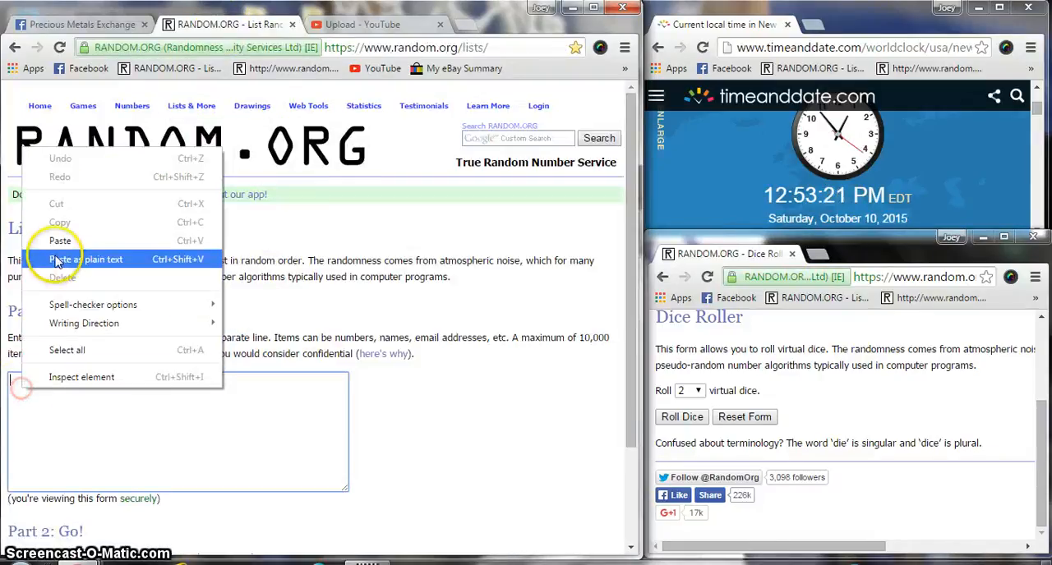
pyautogui.click(85, 260)
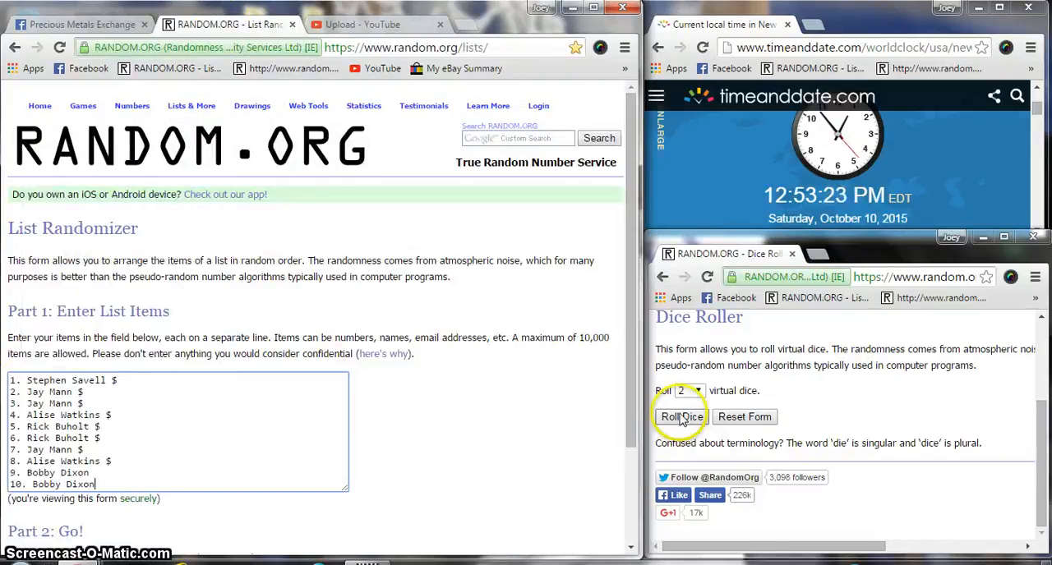
pyautogui.click(681, 417)
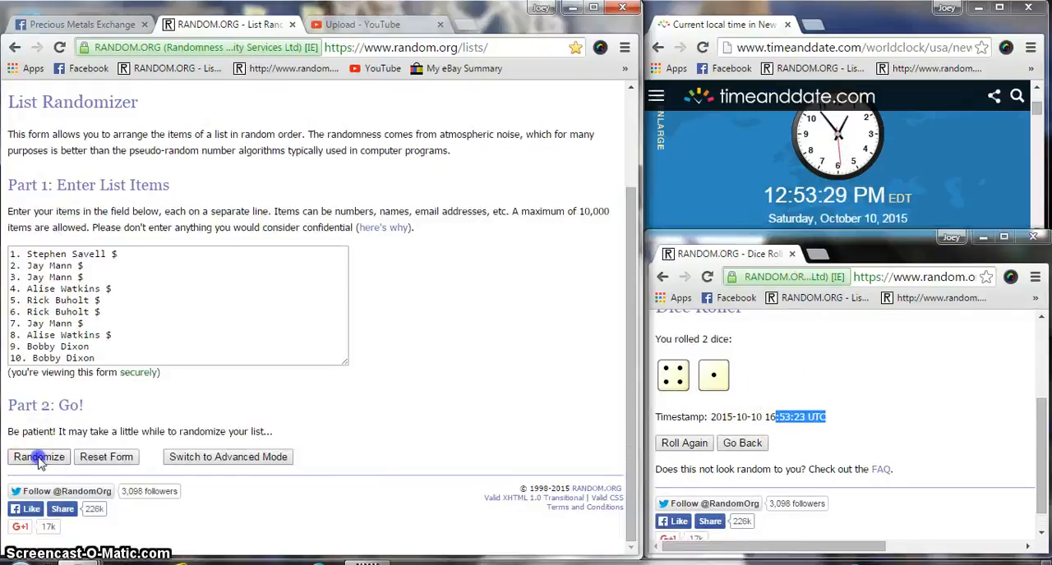
# Randomize the ten-name list five times until the counter reads 5 times
pyautogui.click(40, 457)
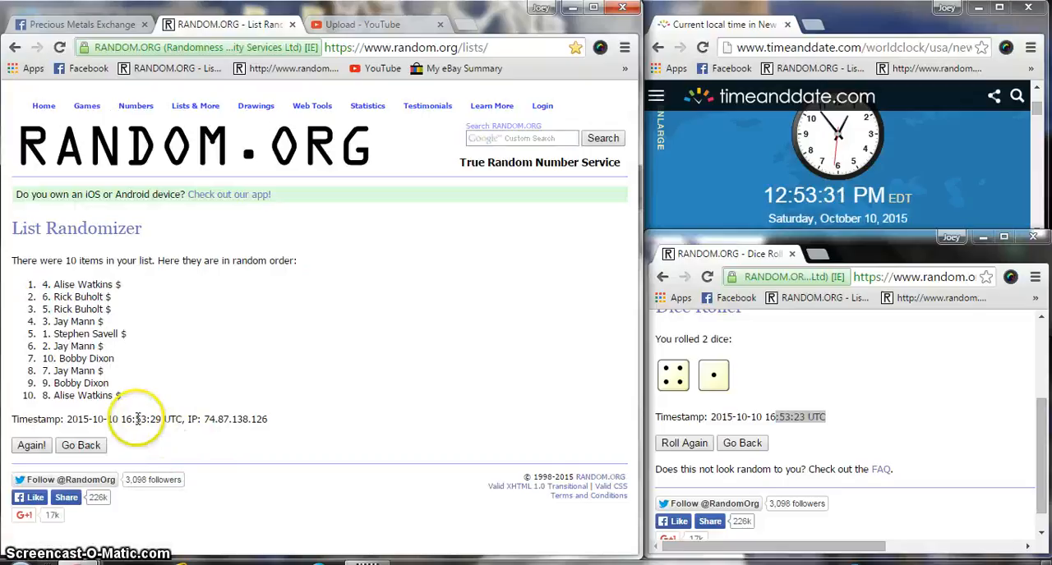
pyautogui.click(32, 445)
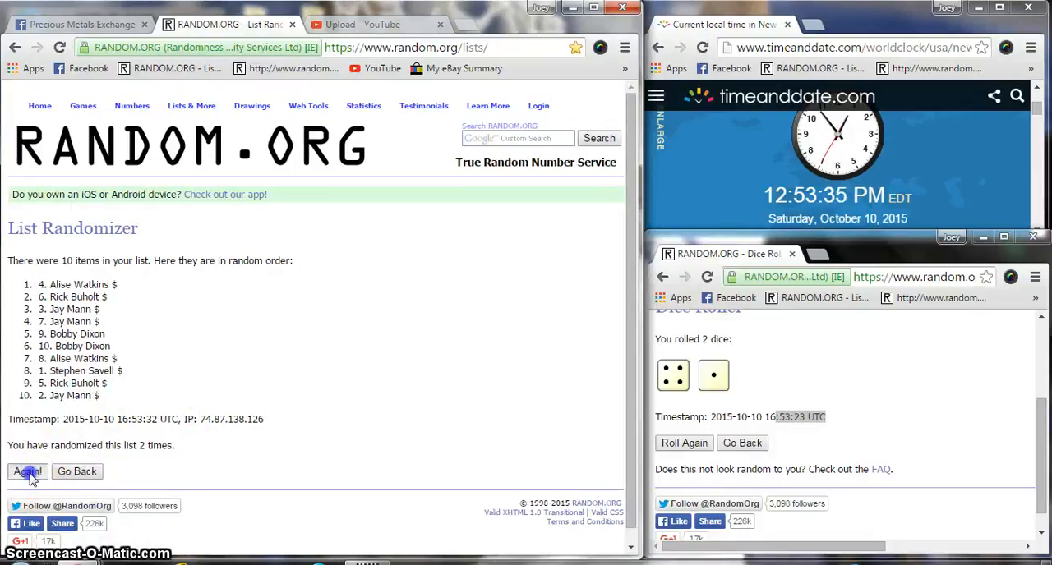
pyautogui.click(26, 470)
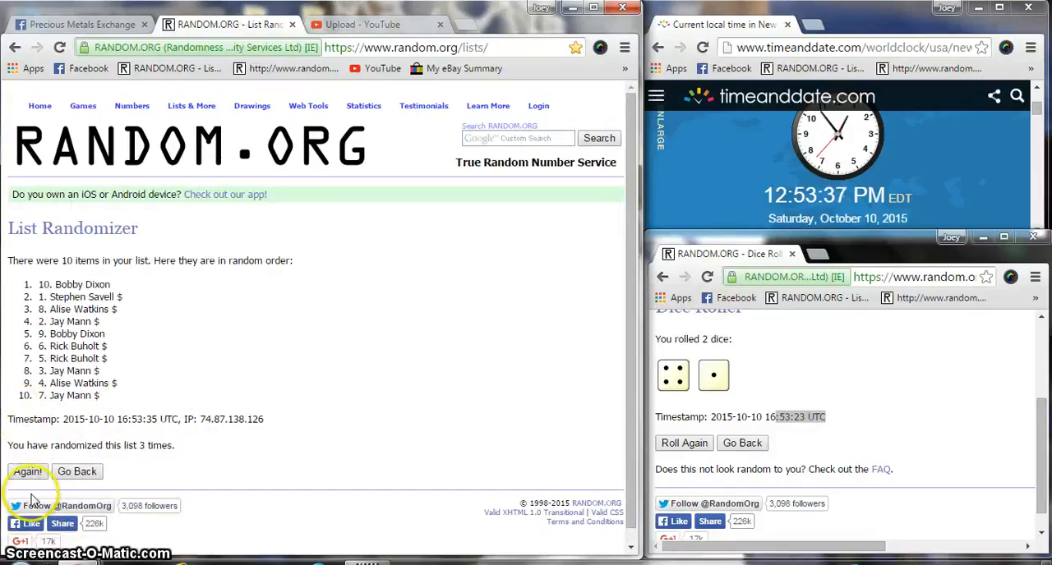
pyautogui.click(26, 470)
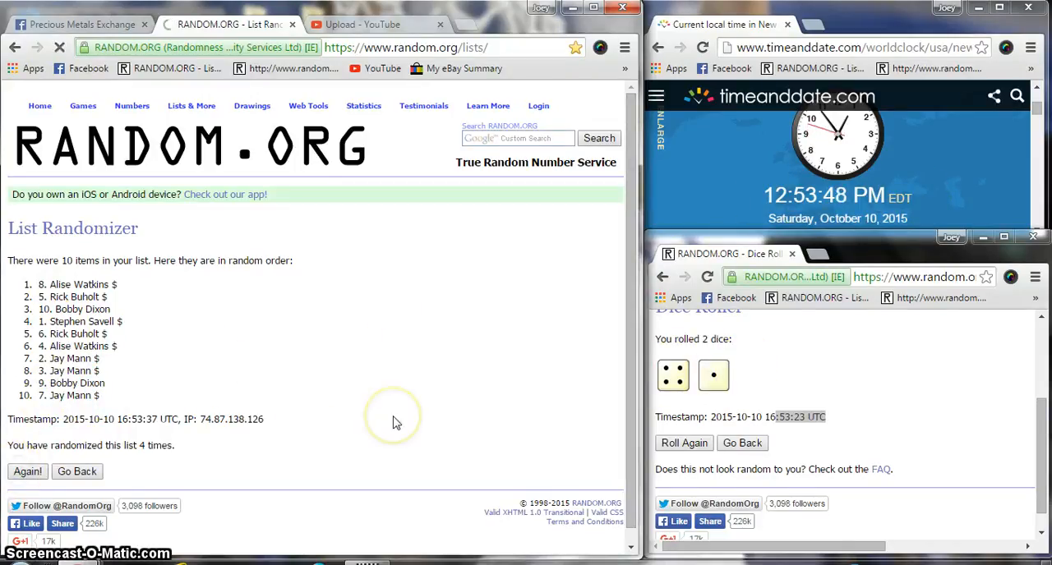
pyautogui.click(26, 470)
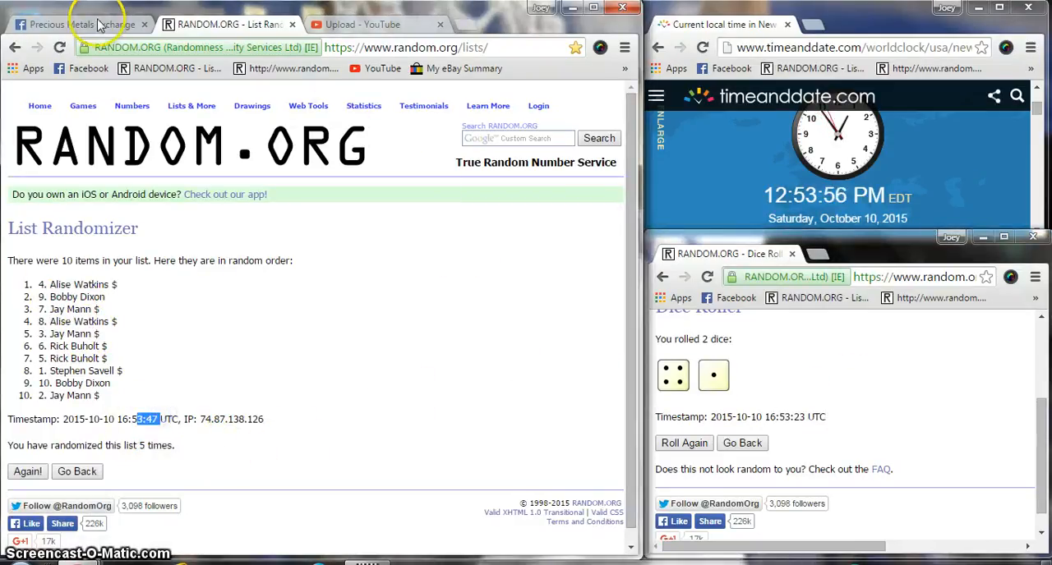
# Return to the Facebook group post and draft the comment 'Done'
pyautogui.click(82, 23)
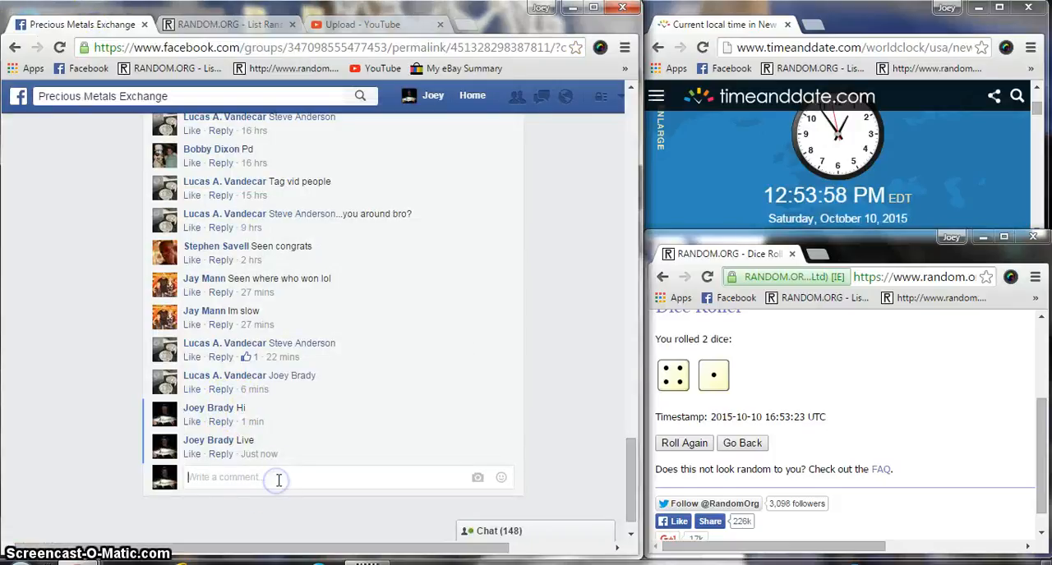
pyautogui.write('Done')
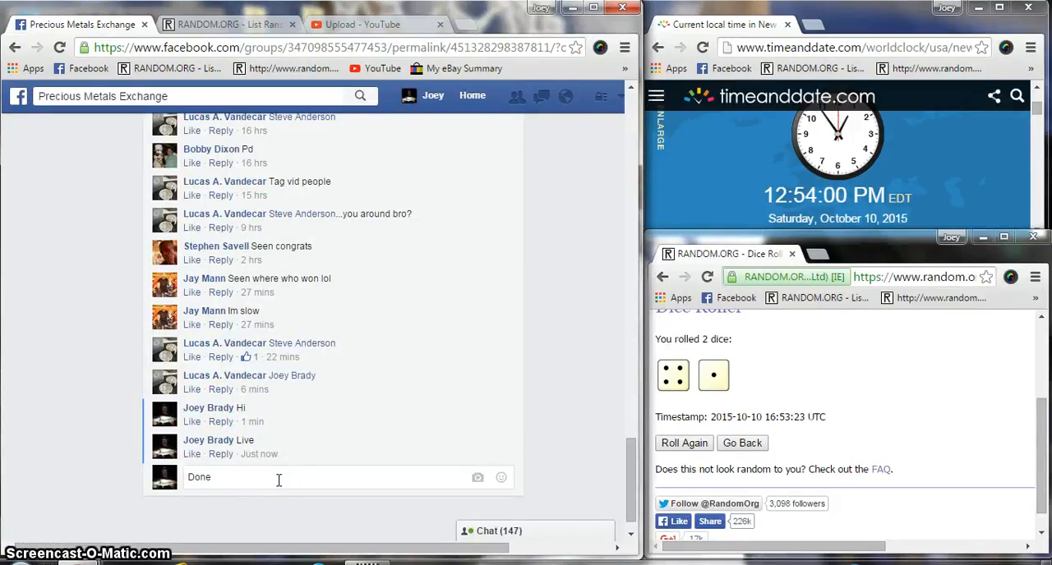